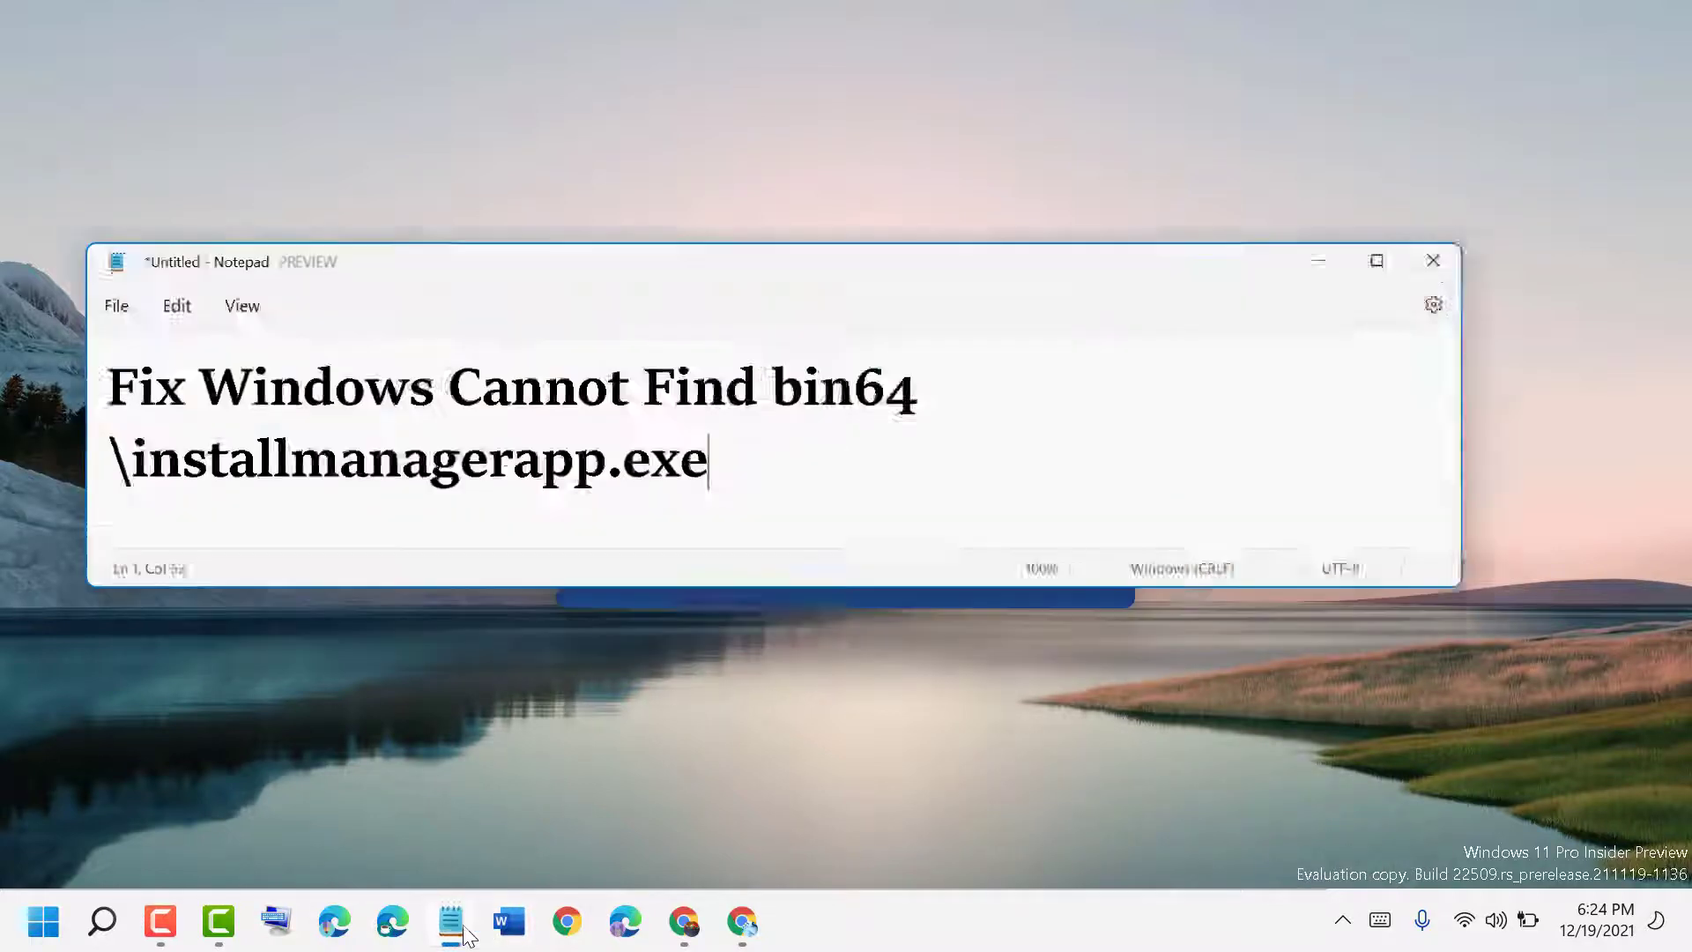
Hide the installmanagerapp.exe Notepad note and close Word's start screen to clear the desktop.
click(508, 920)
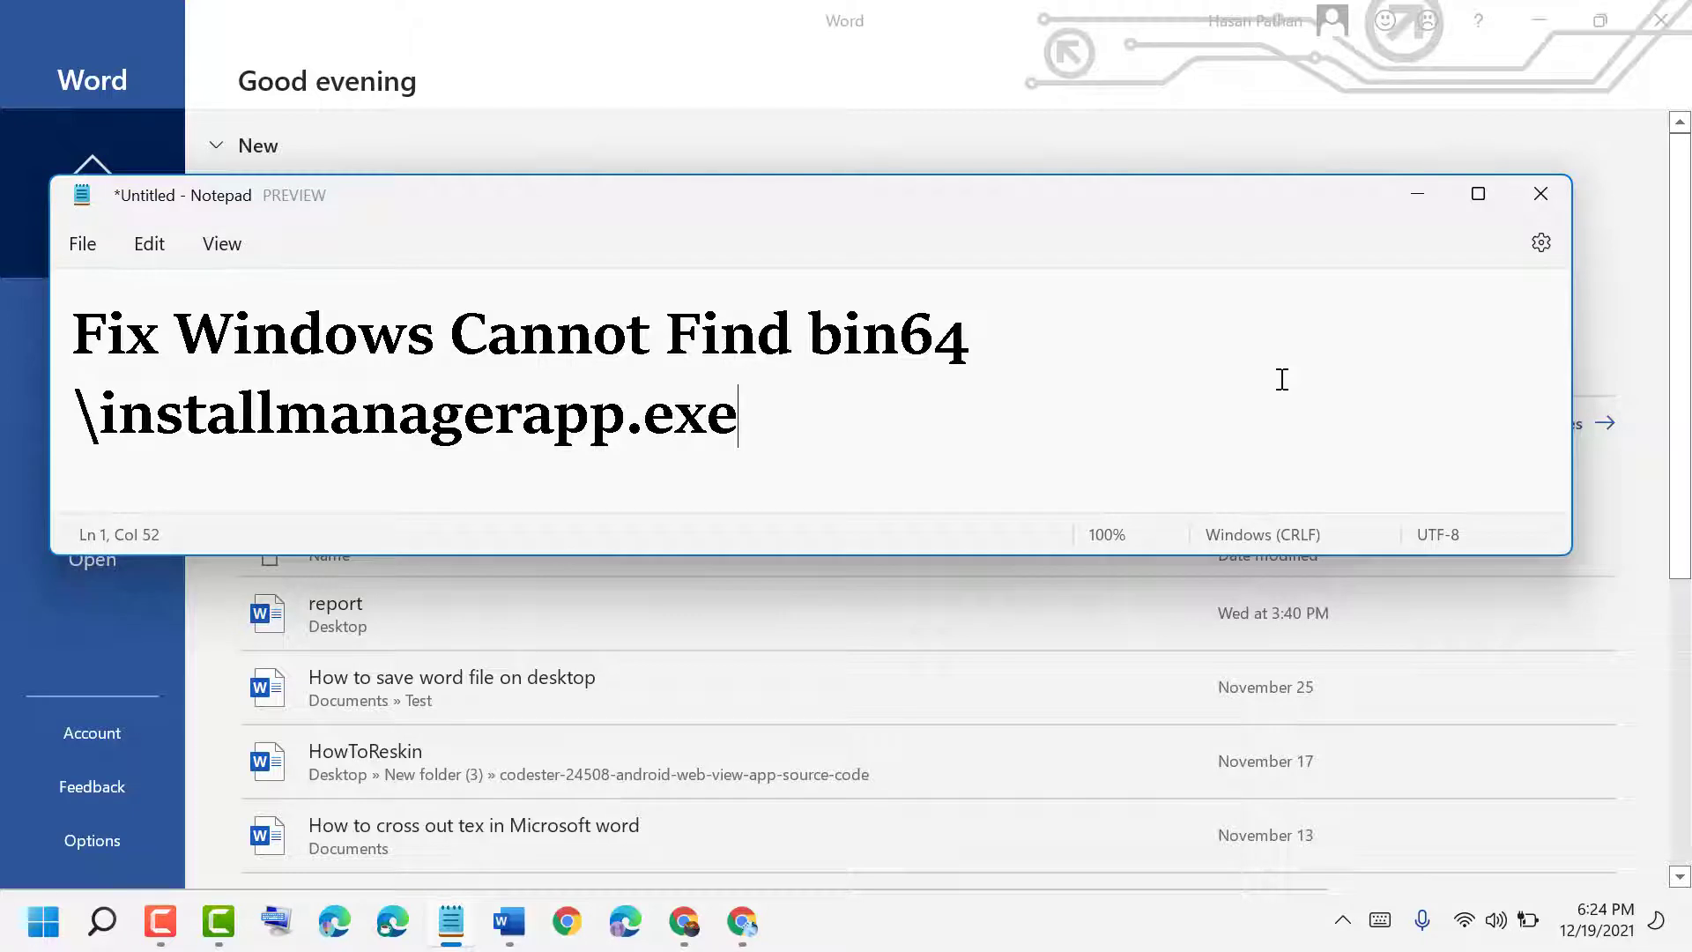
click(1540, 193)
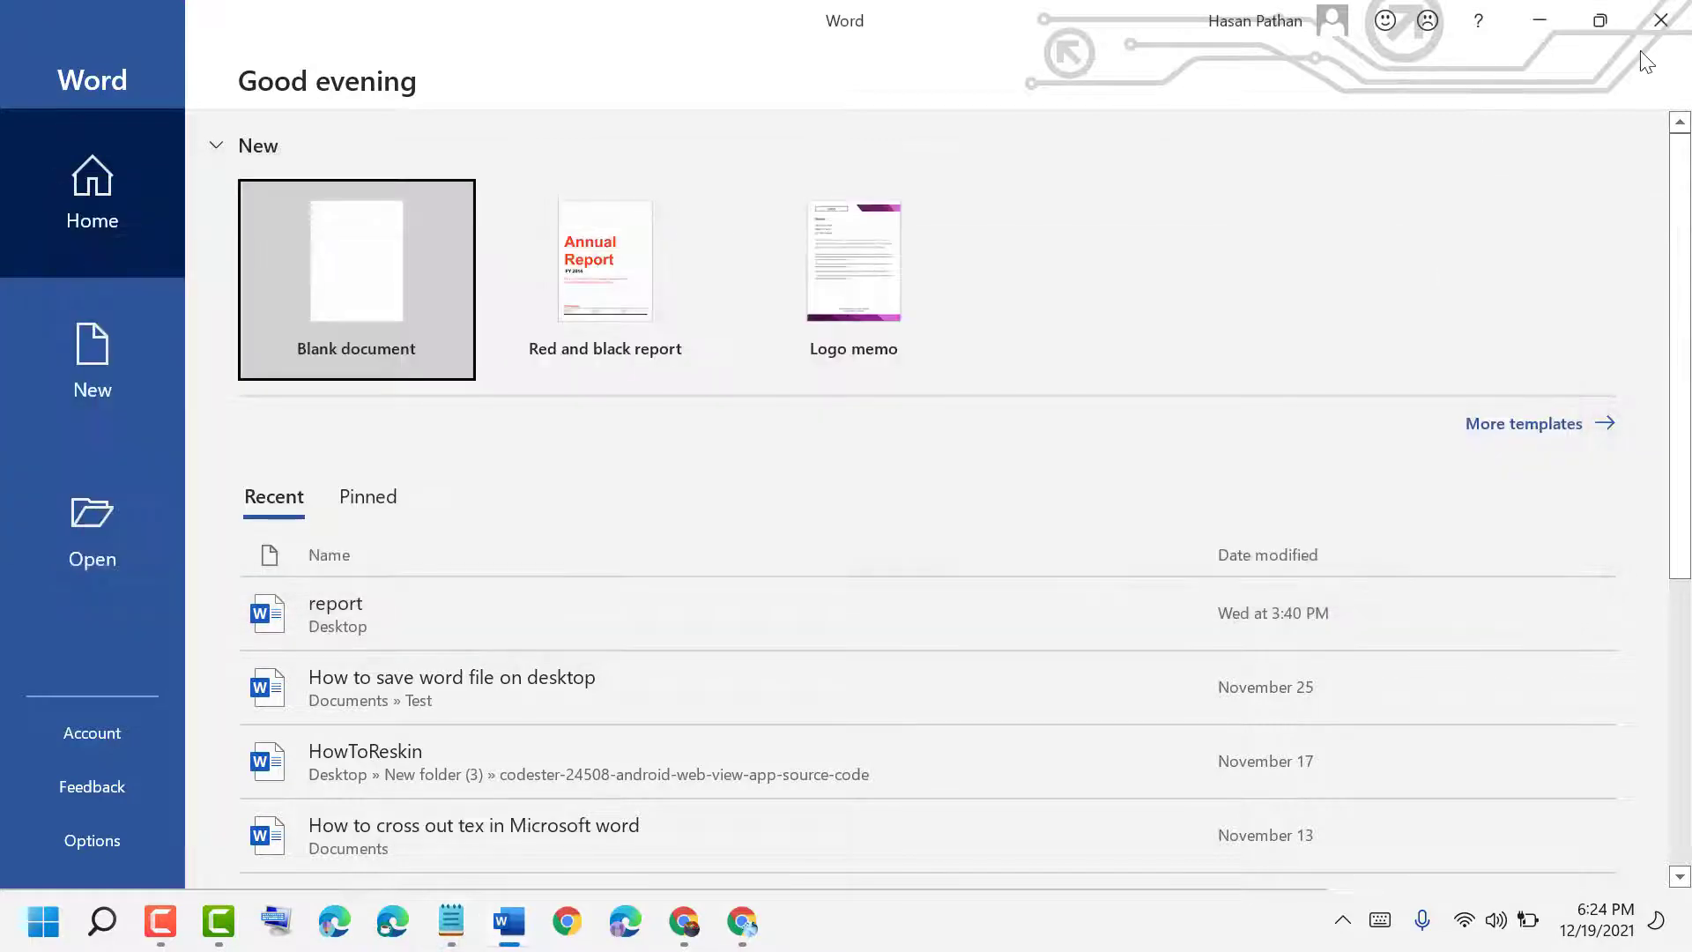
click(1659, 22)
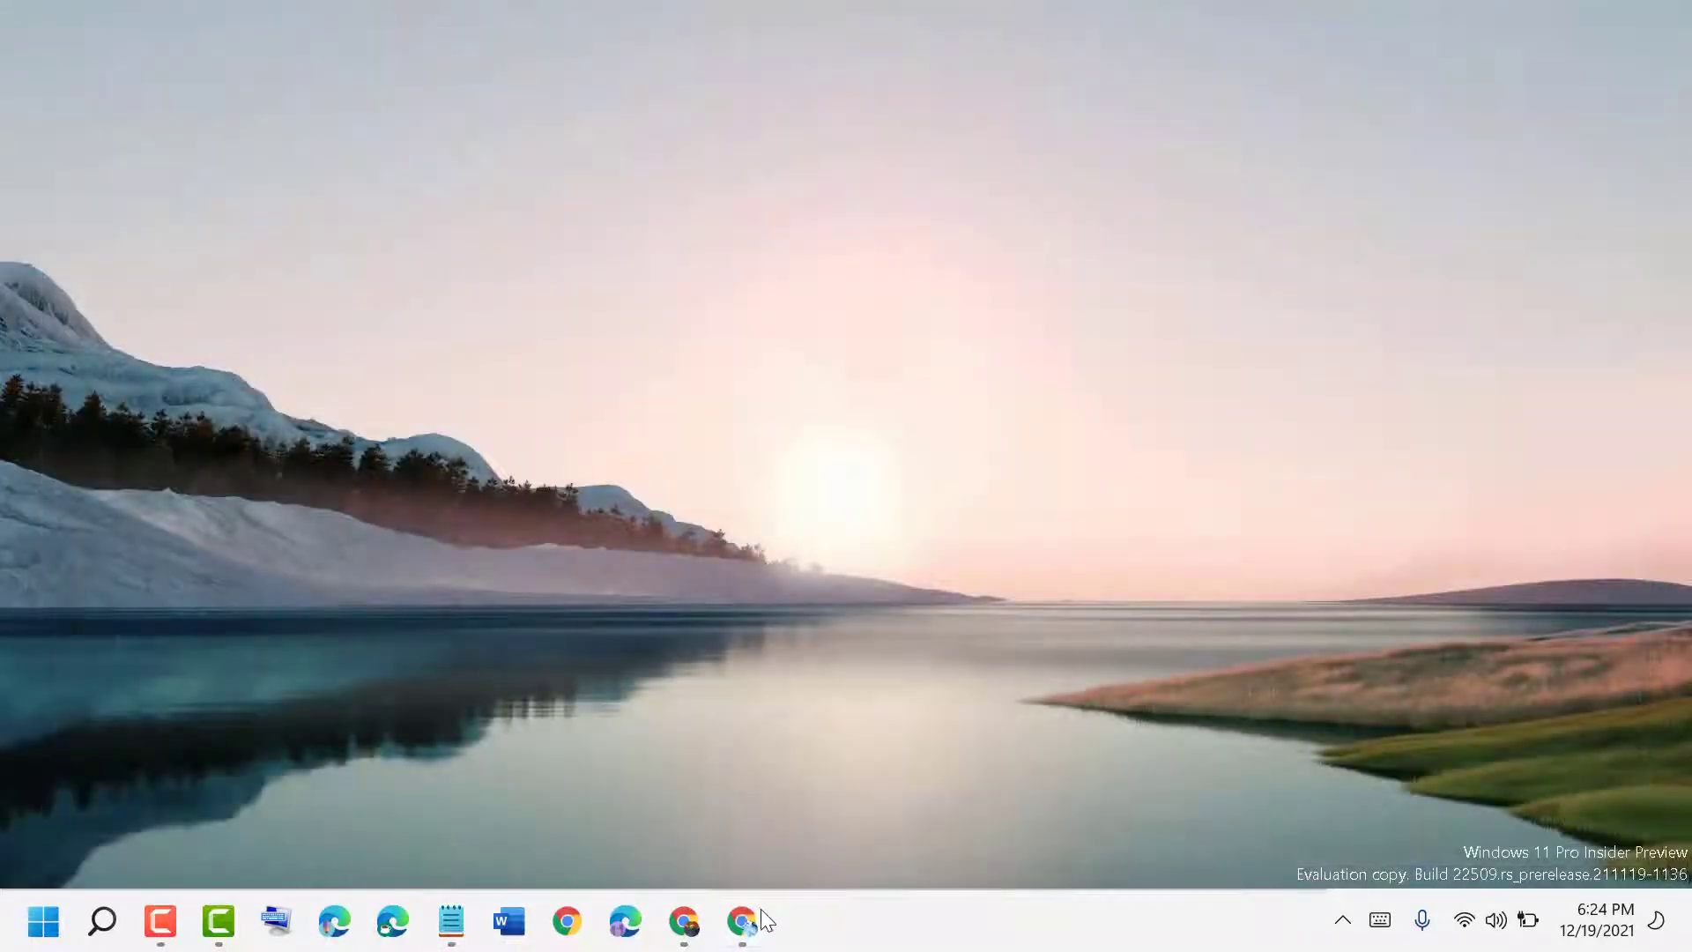
Bring up Chrome's AMD Drivers and Support tab and scroll to 'Search for your product'.
click(742, 920)
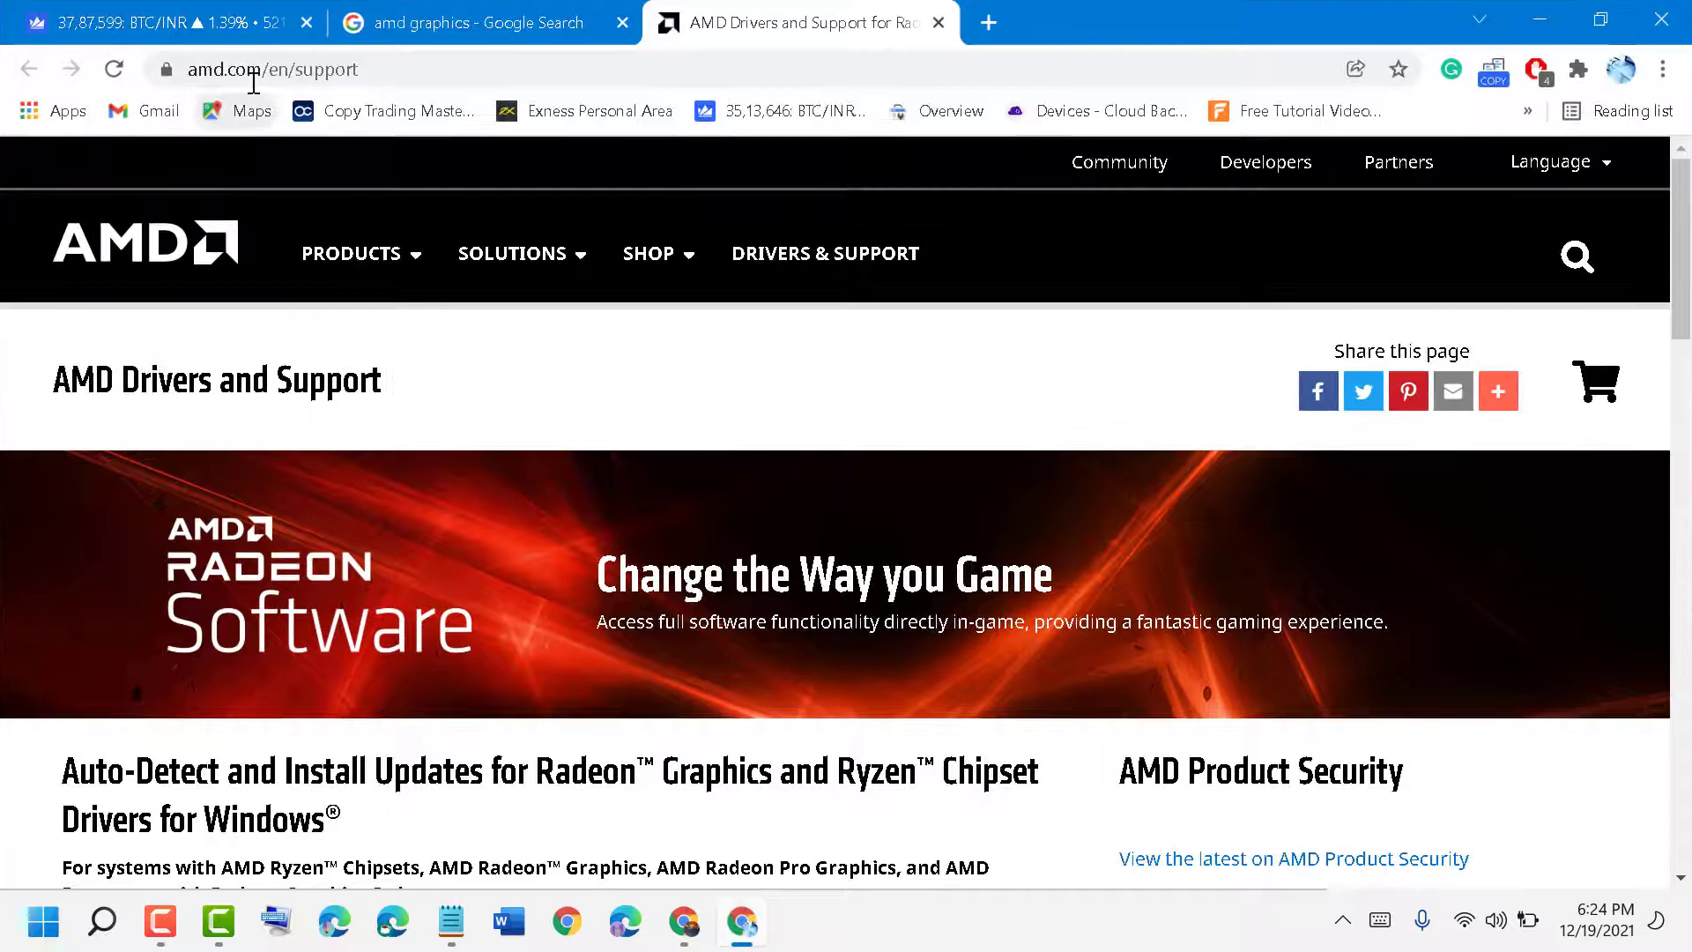
click(351, 254)
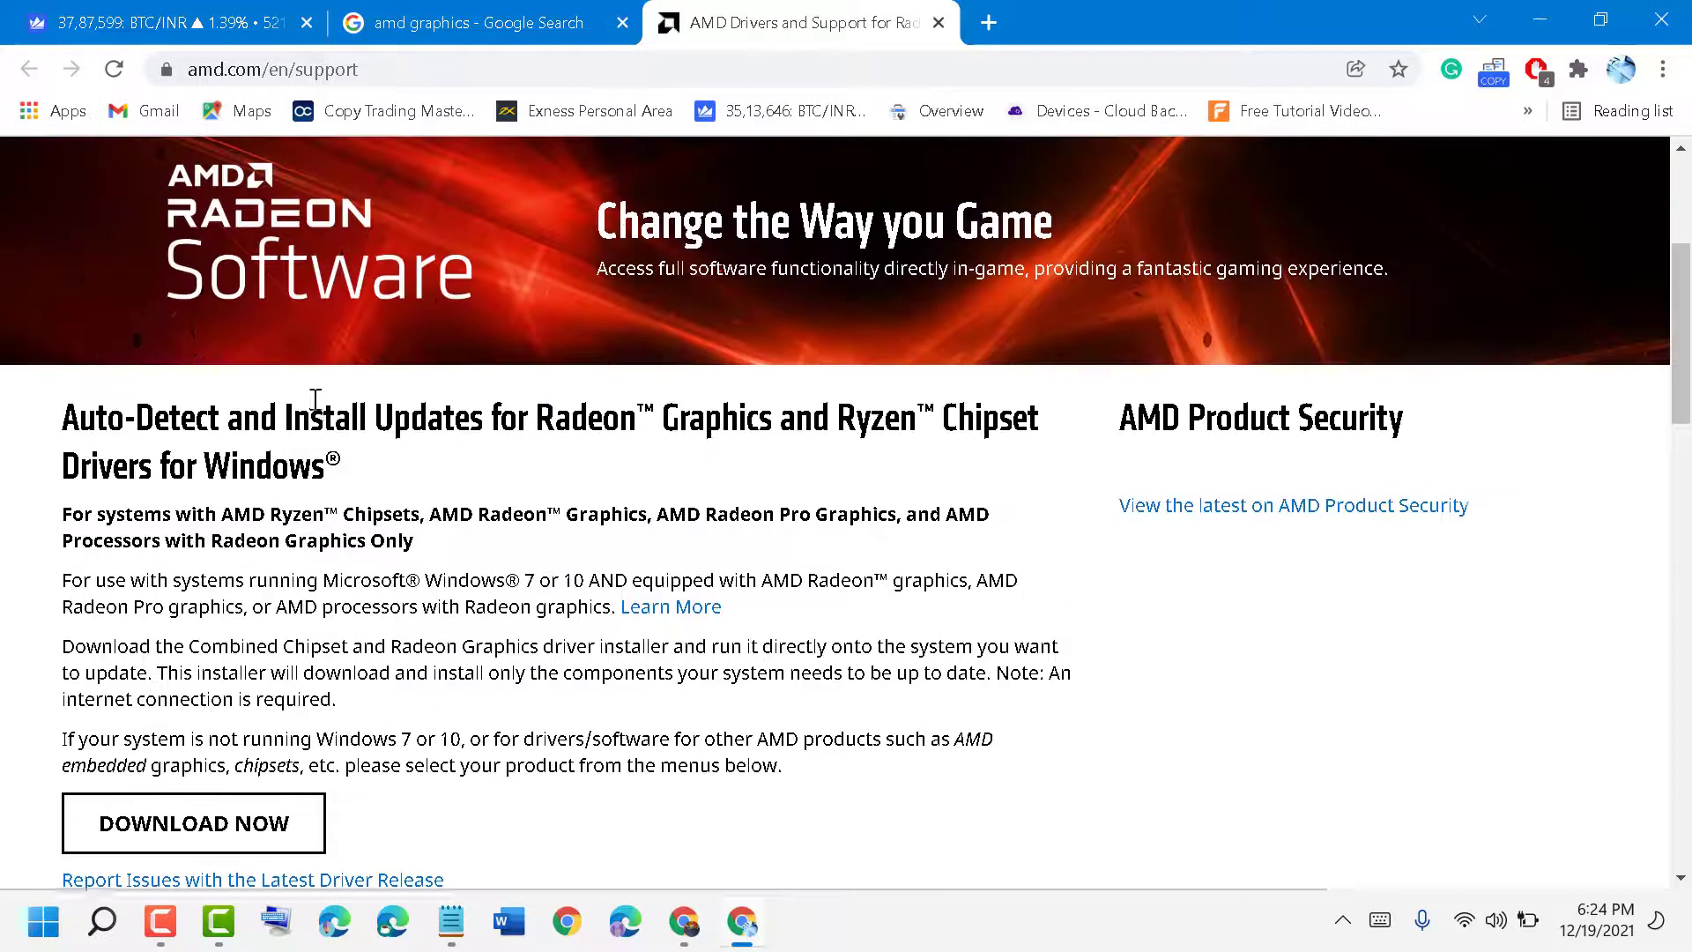
scroll(down, 3)
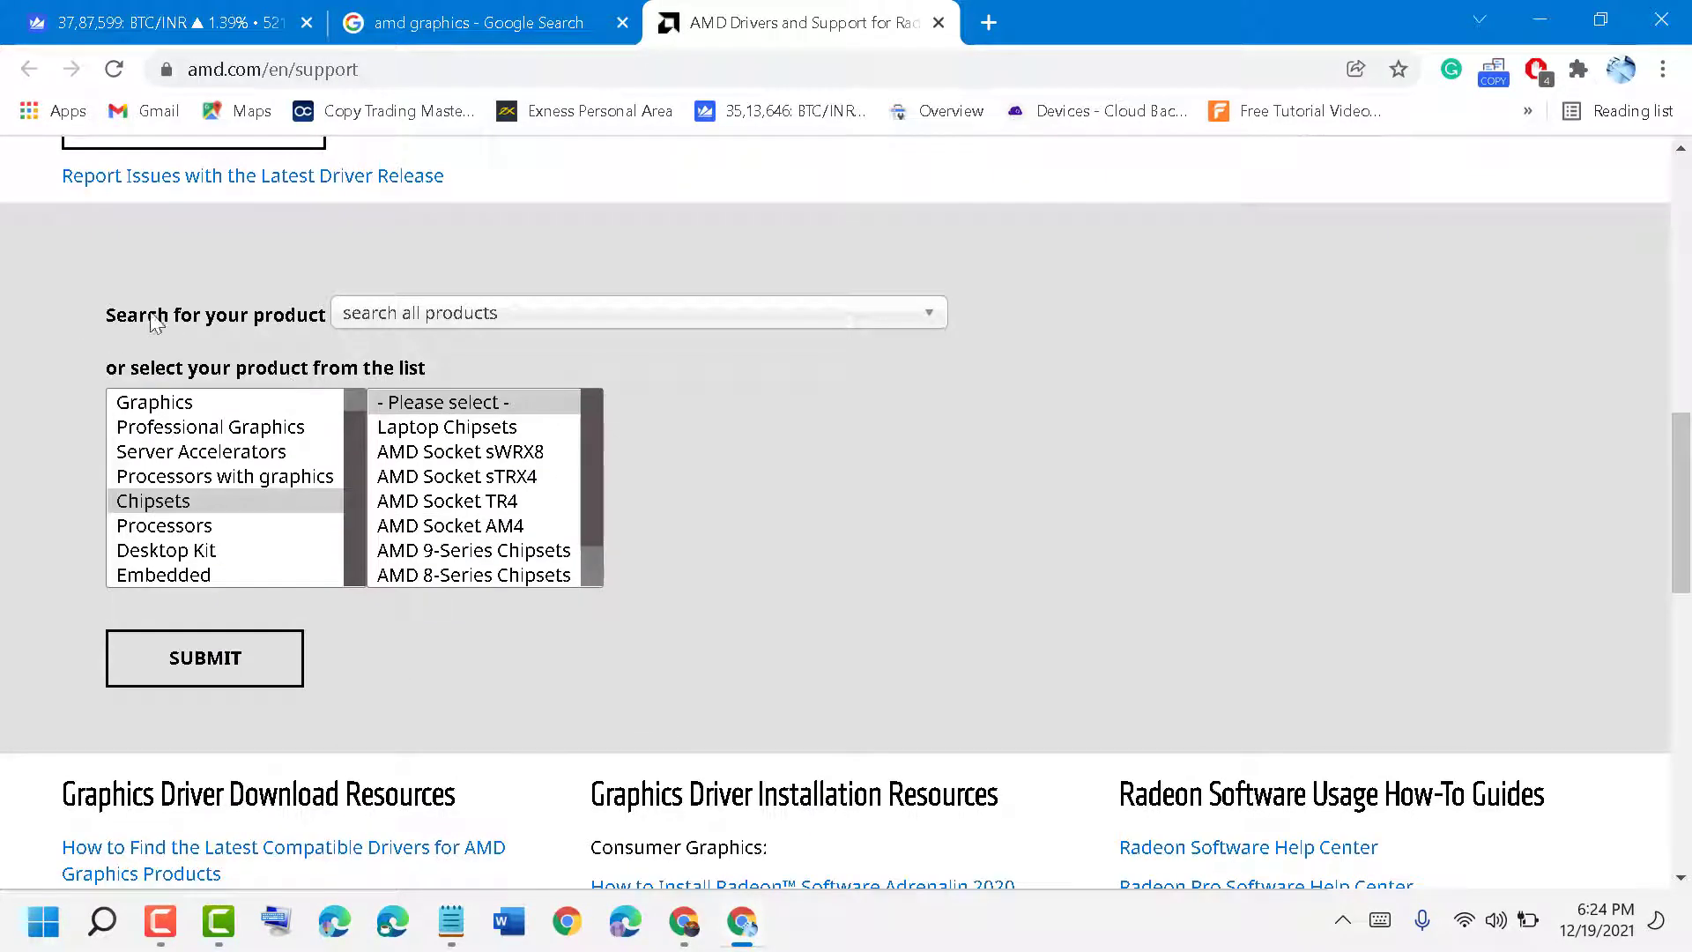
Select AMD Radeon RX 6700 XT from the product search, browse the category lists, and submit.
click(636, 313)
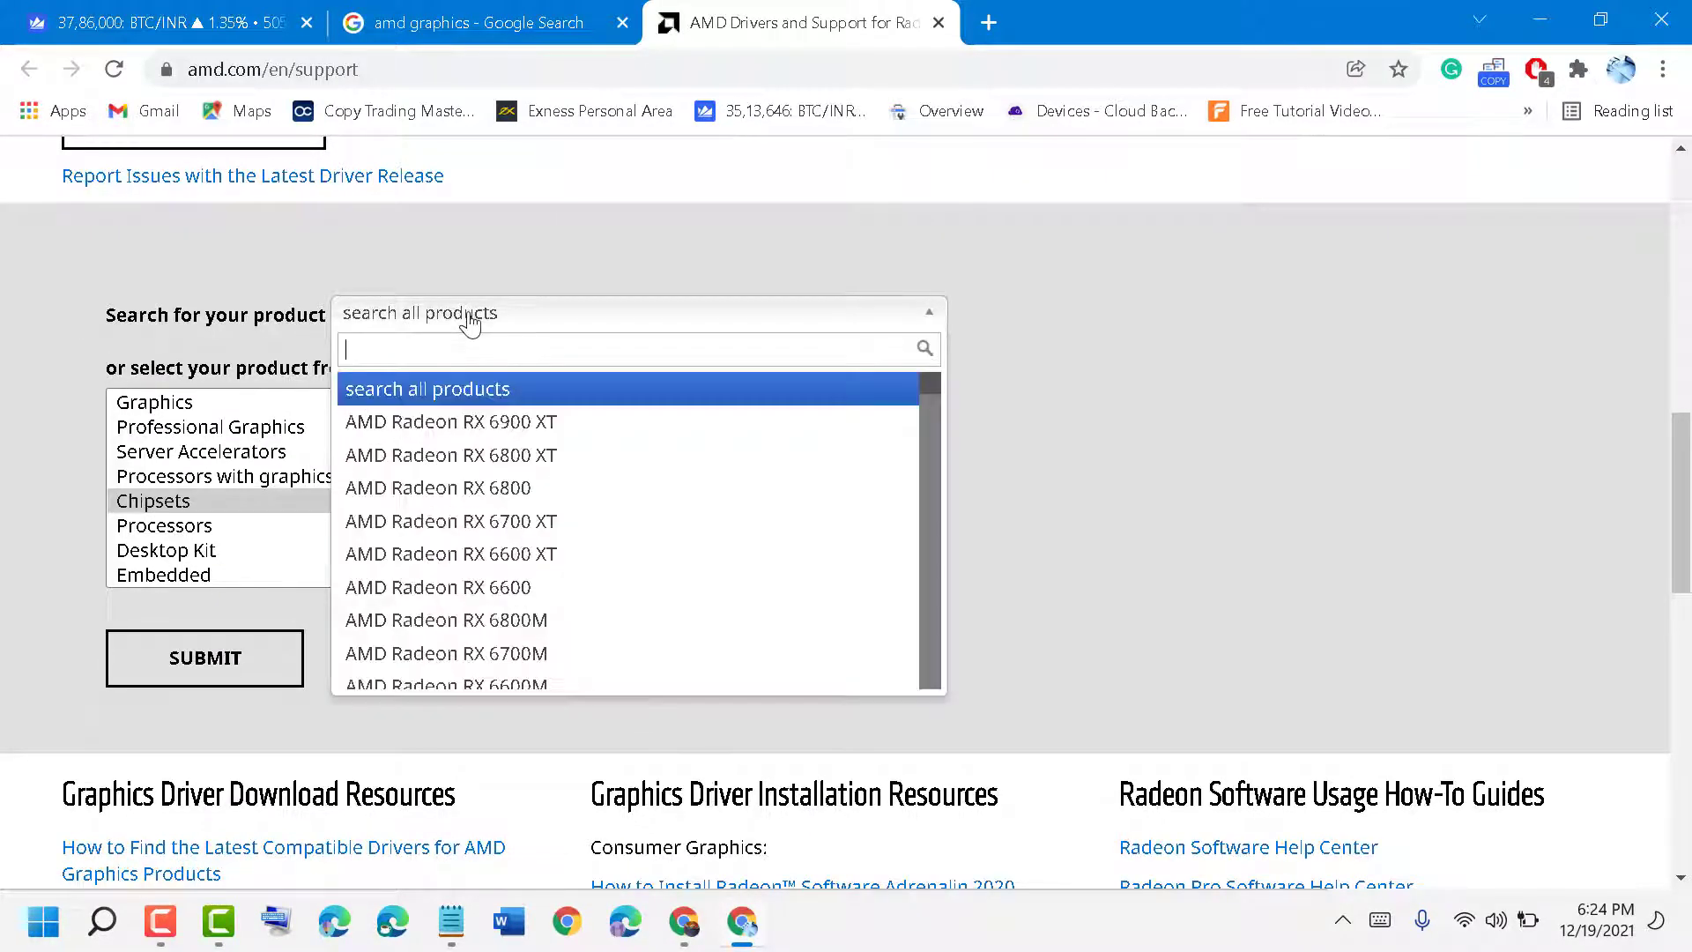
click(451, 521)
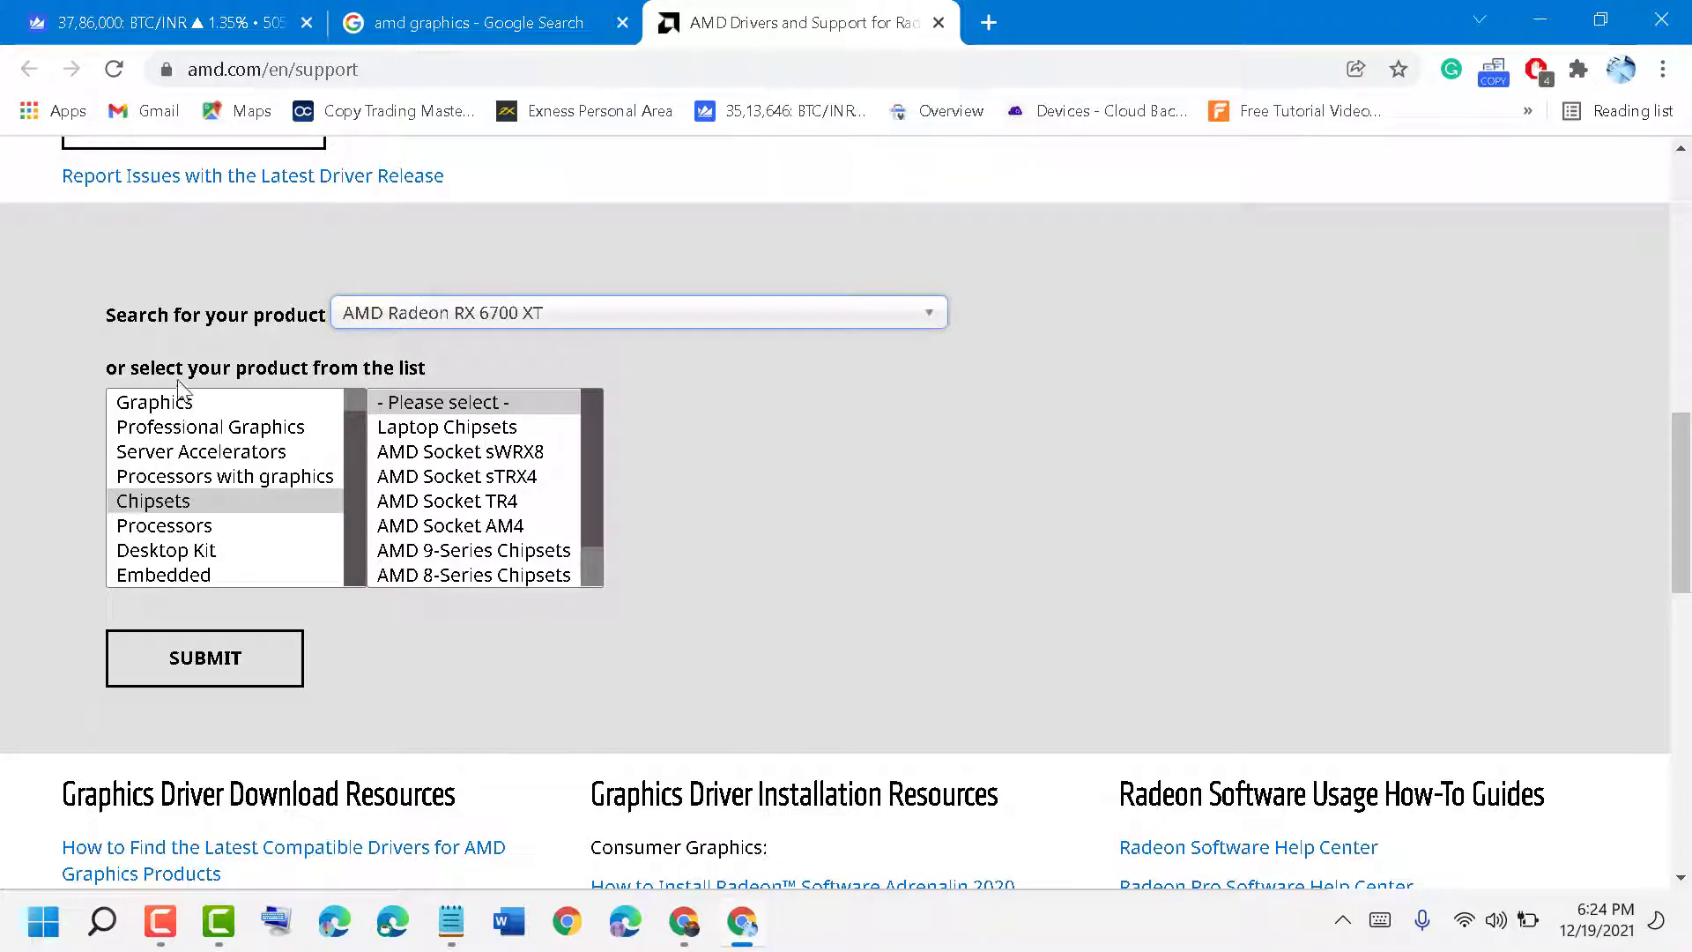
click(476, 525)
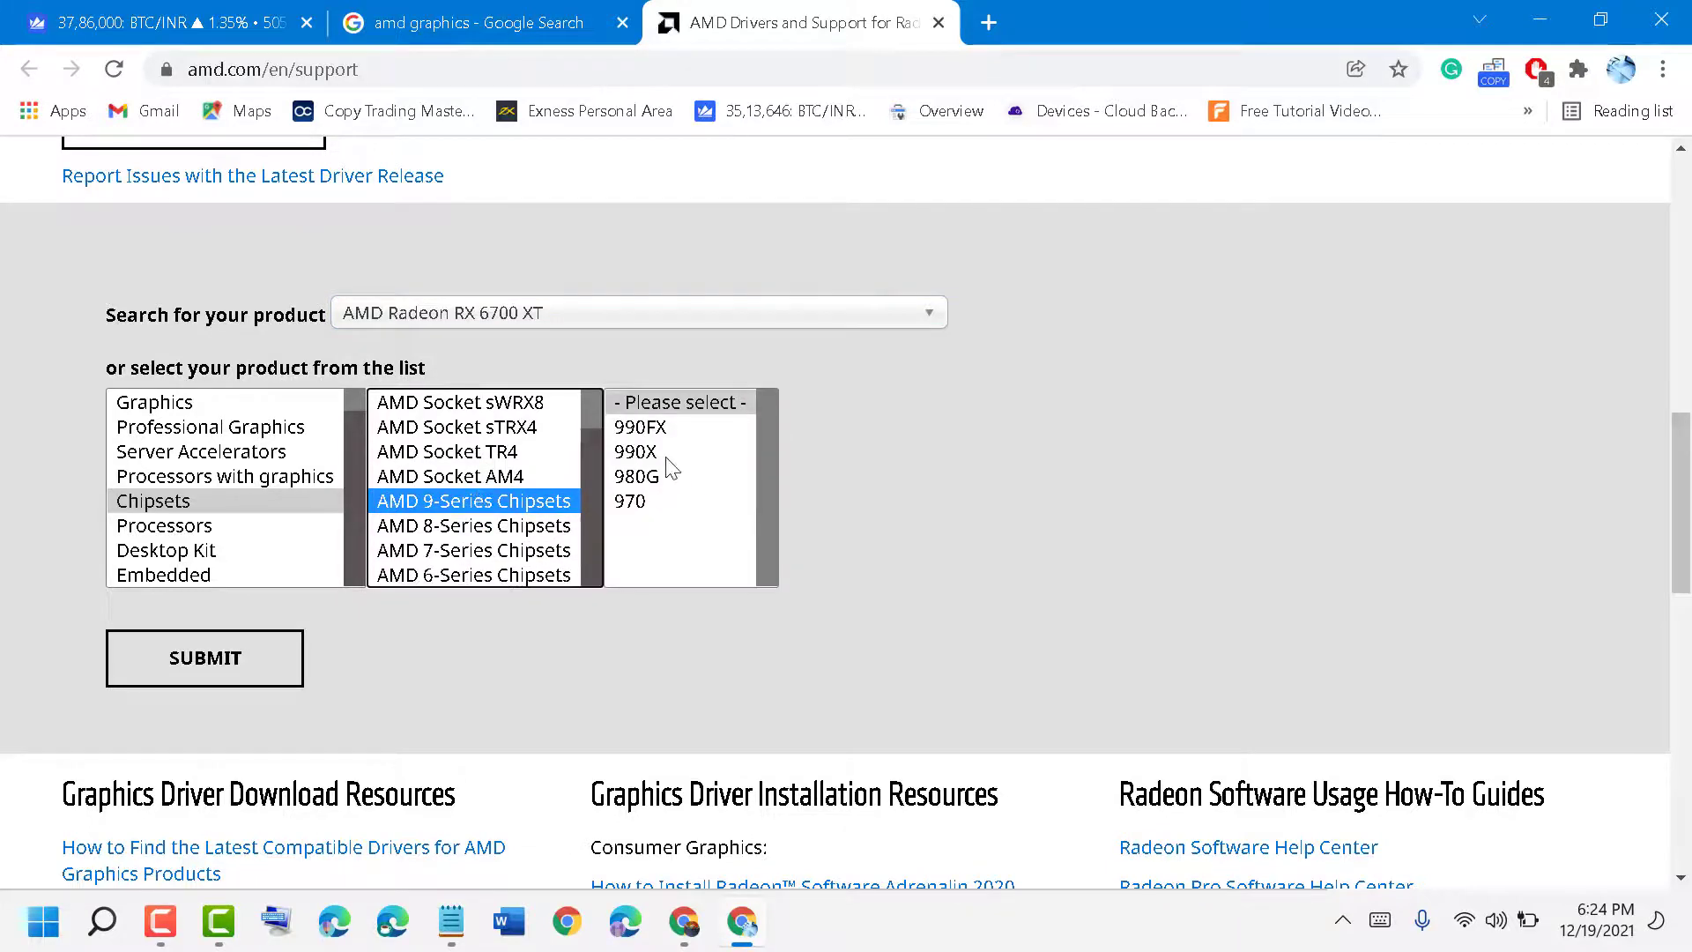
click(473, 525)
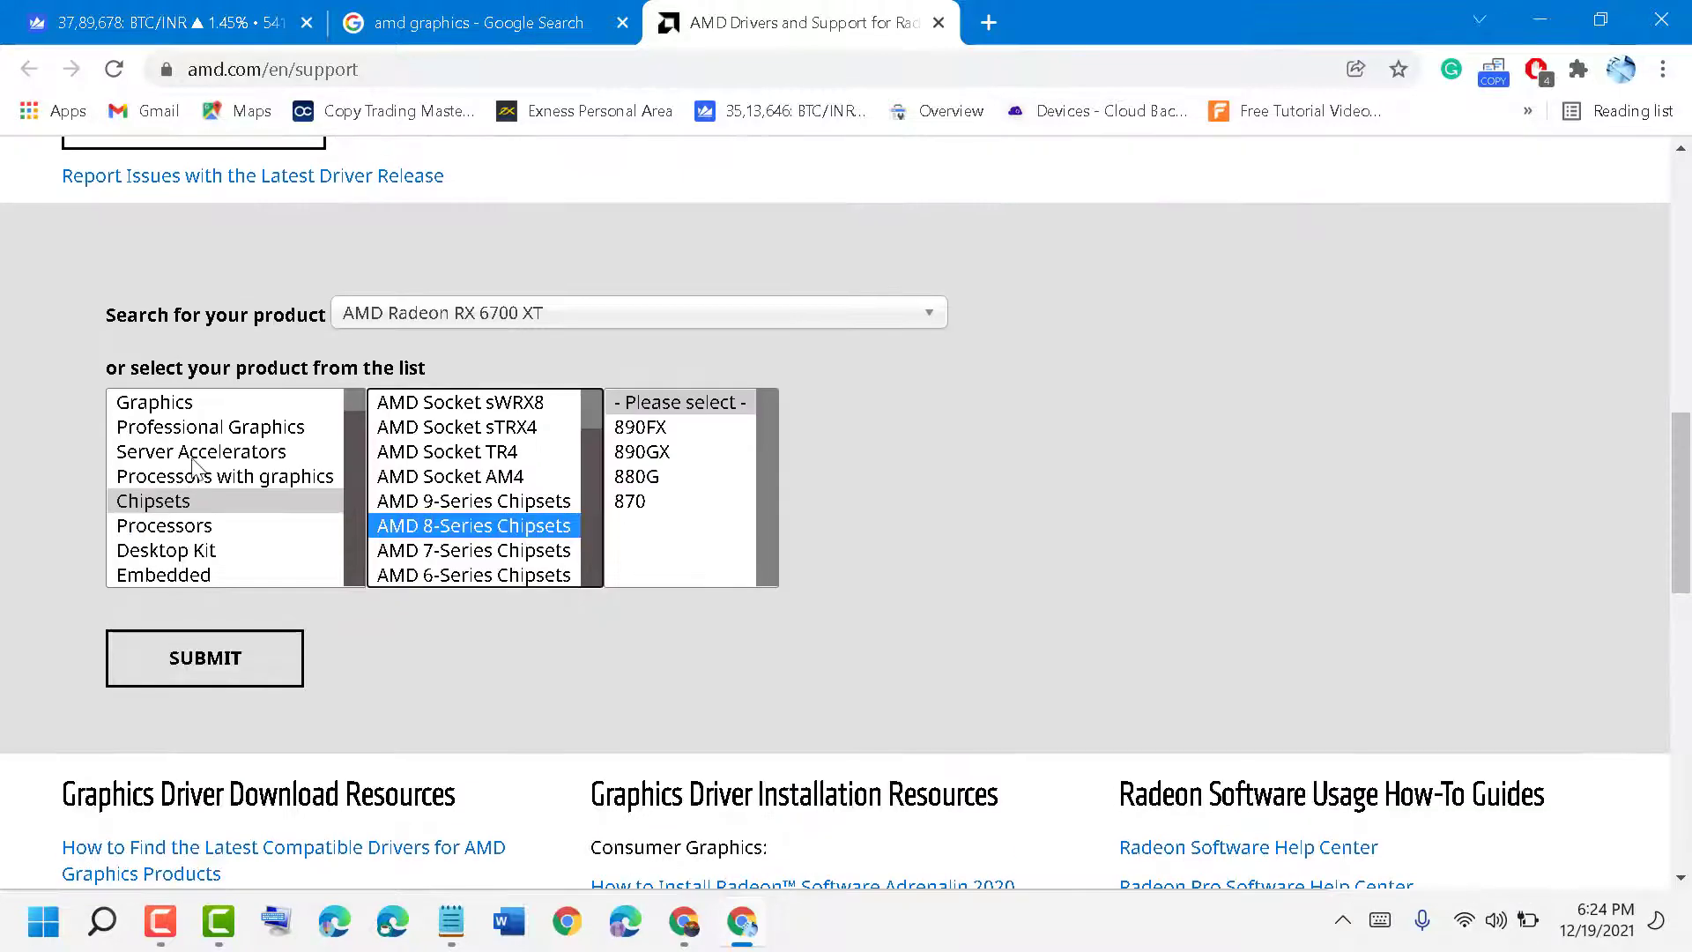
click(201, 452)
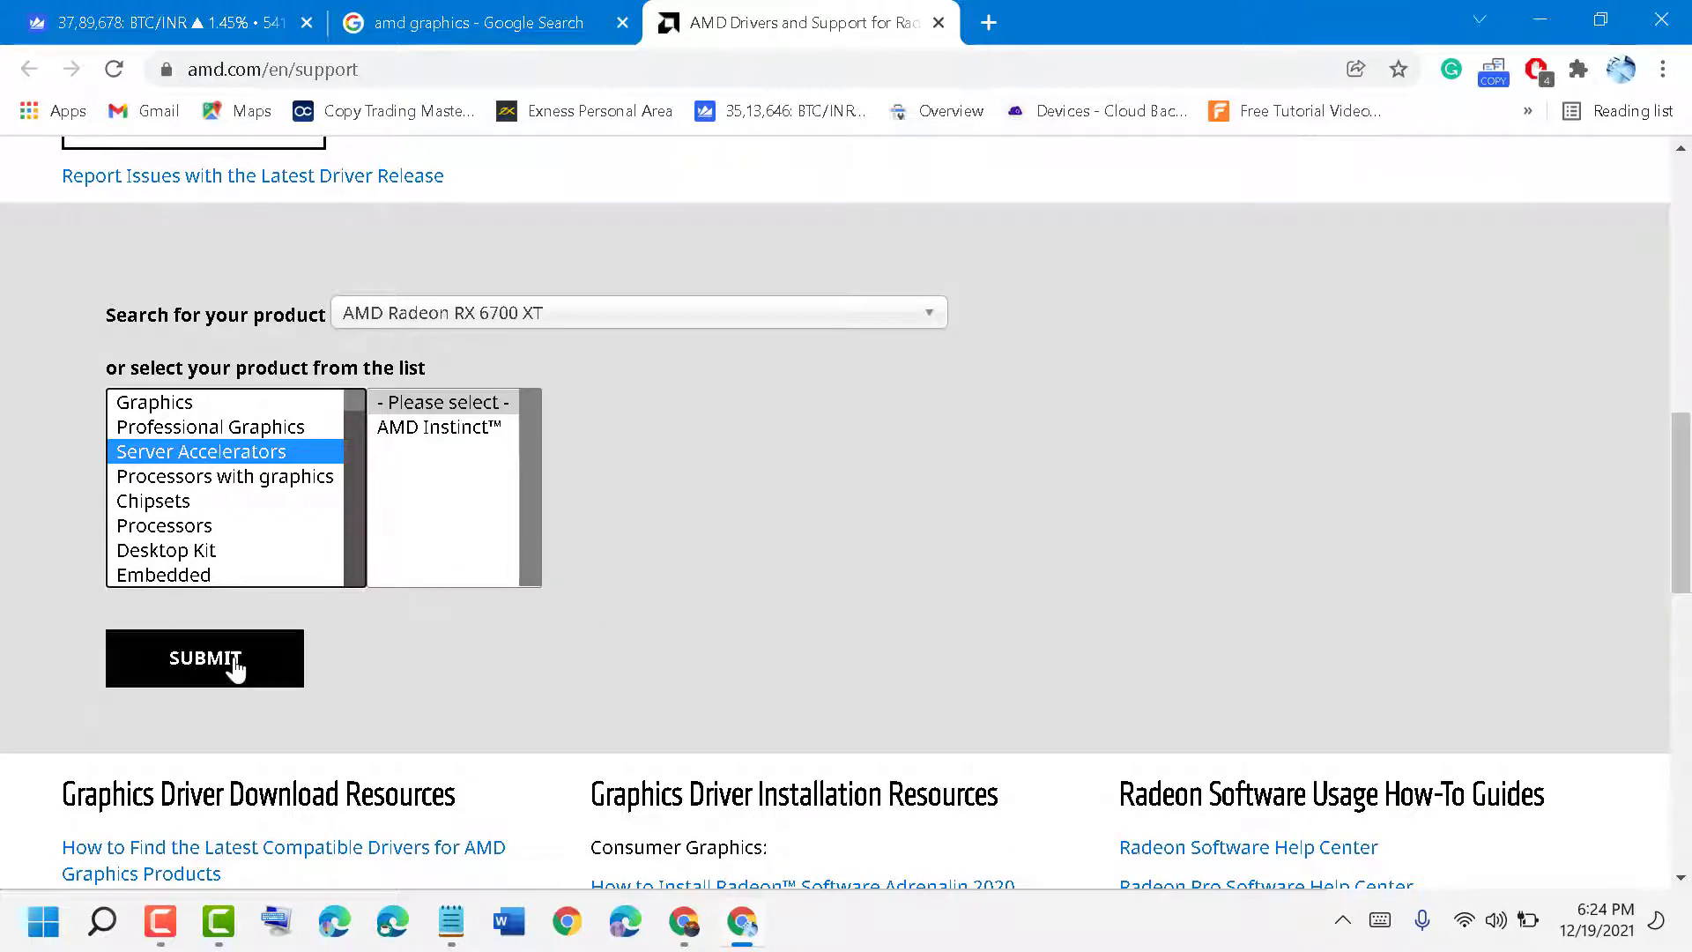
click(204, 658)
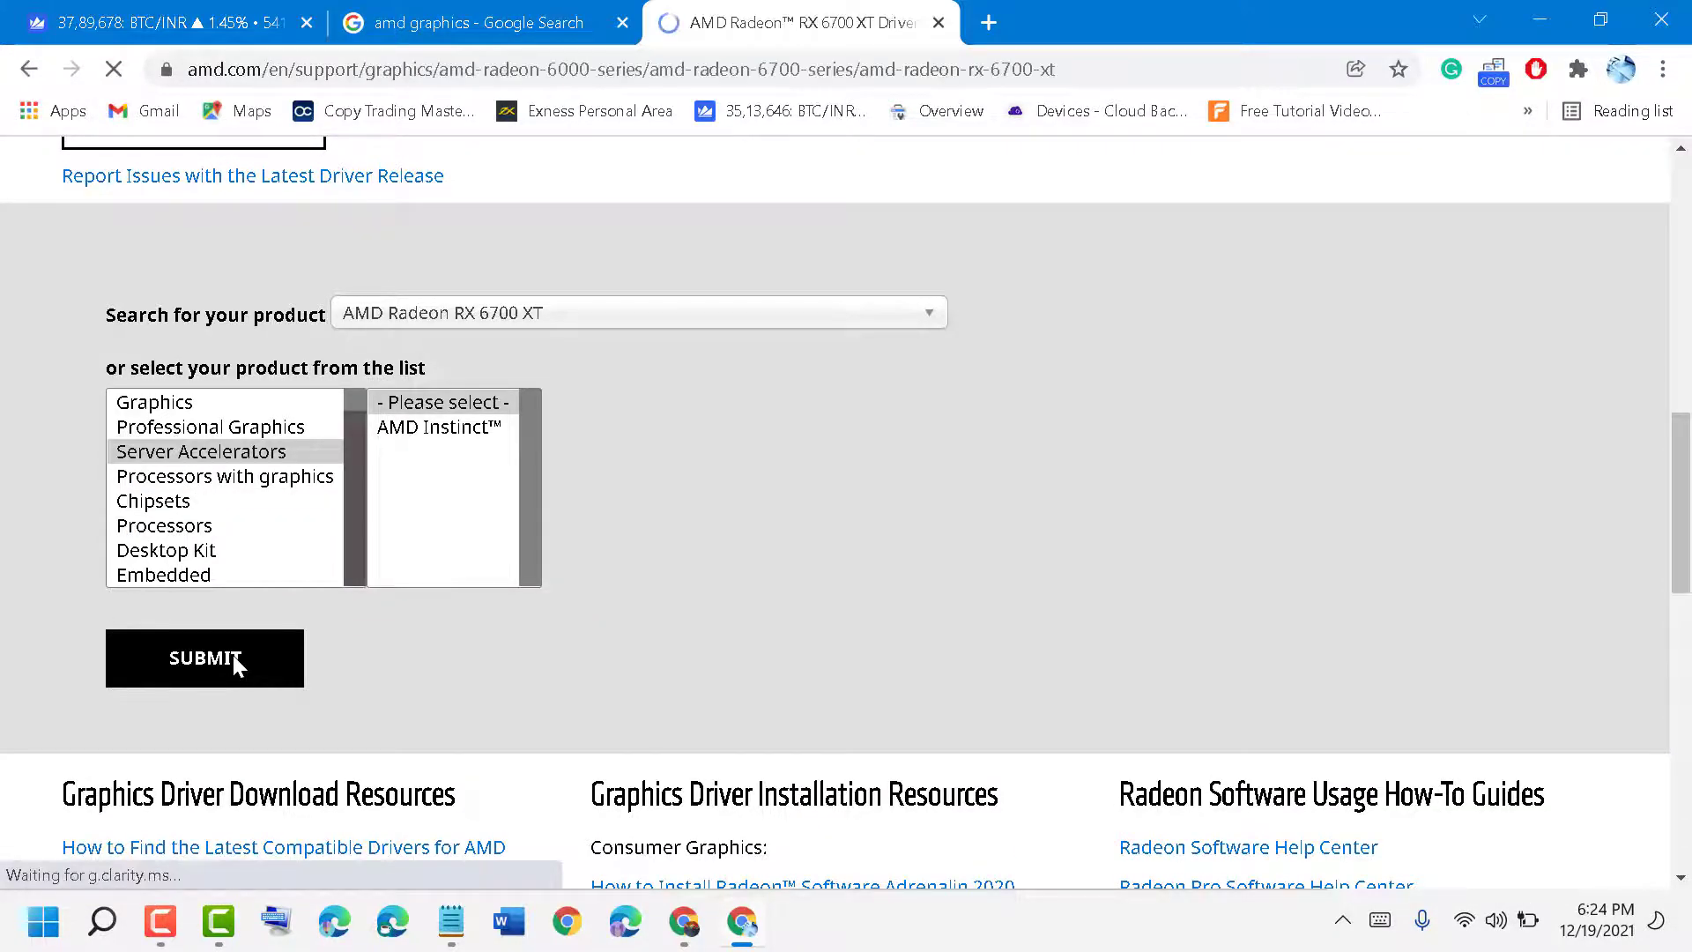
Close the AMD.com survey popup and scroll through the RX 6700 XT driver OS list and back.
click(204, 658)
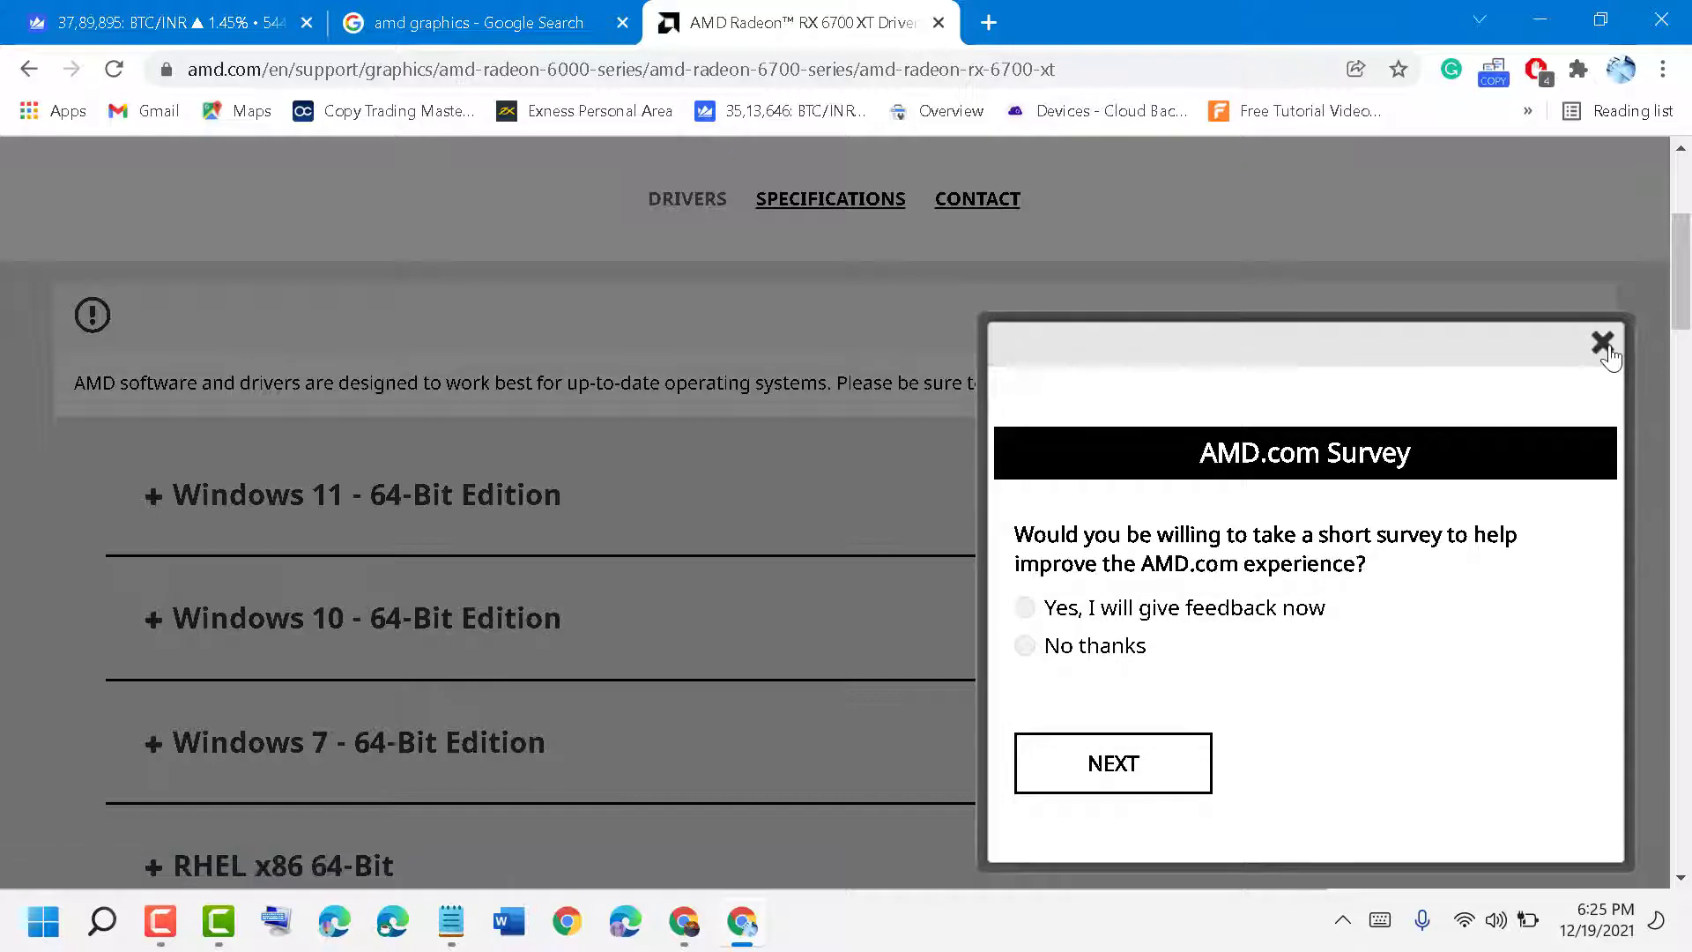
click(1597, 339)
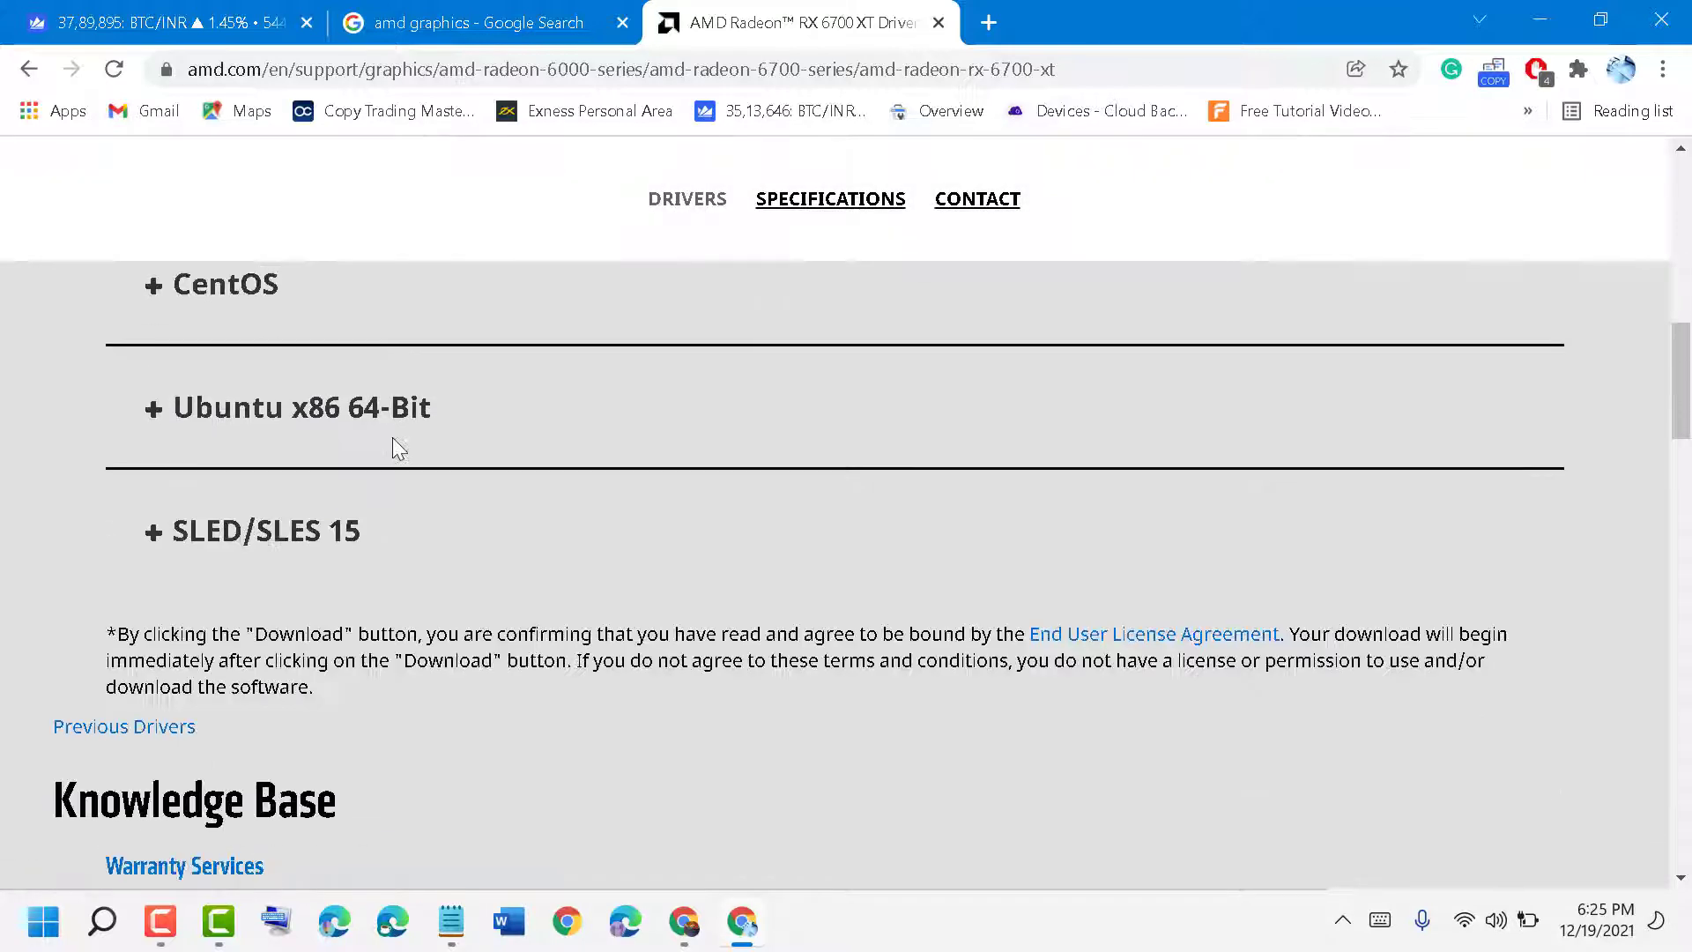
scroll(down, 3)
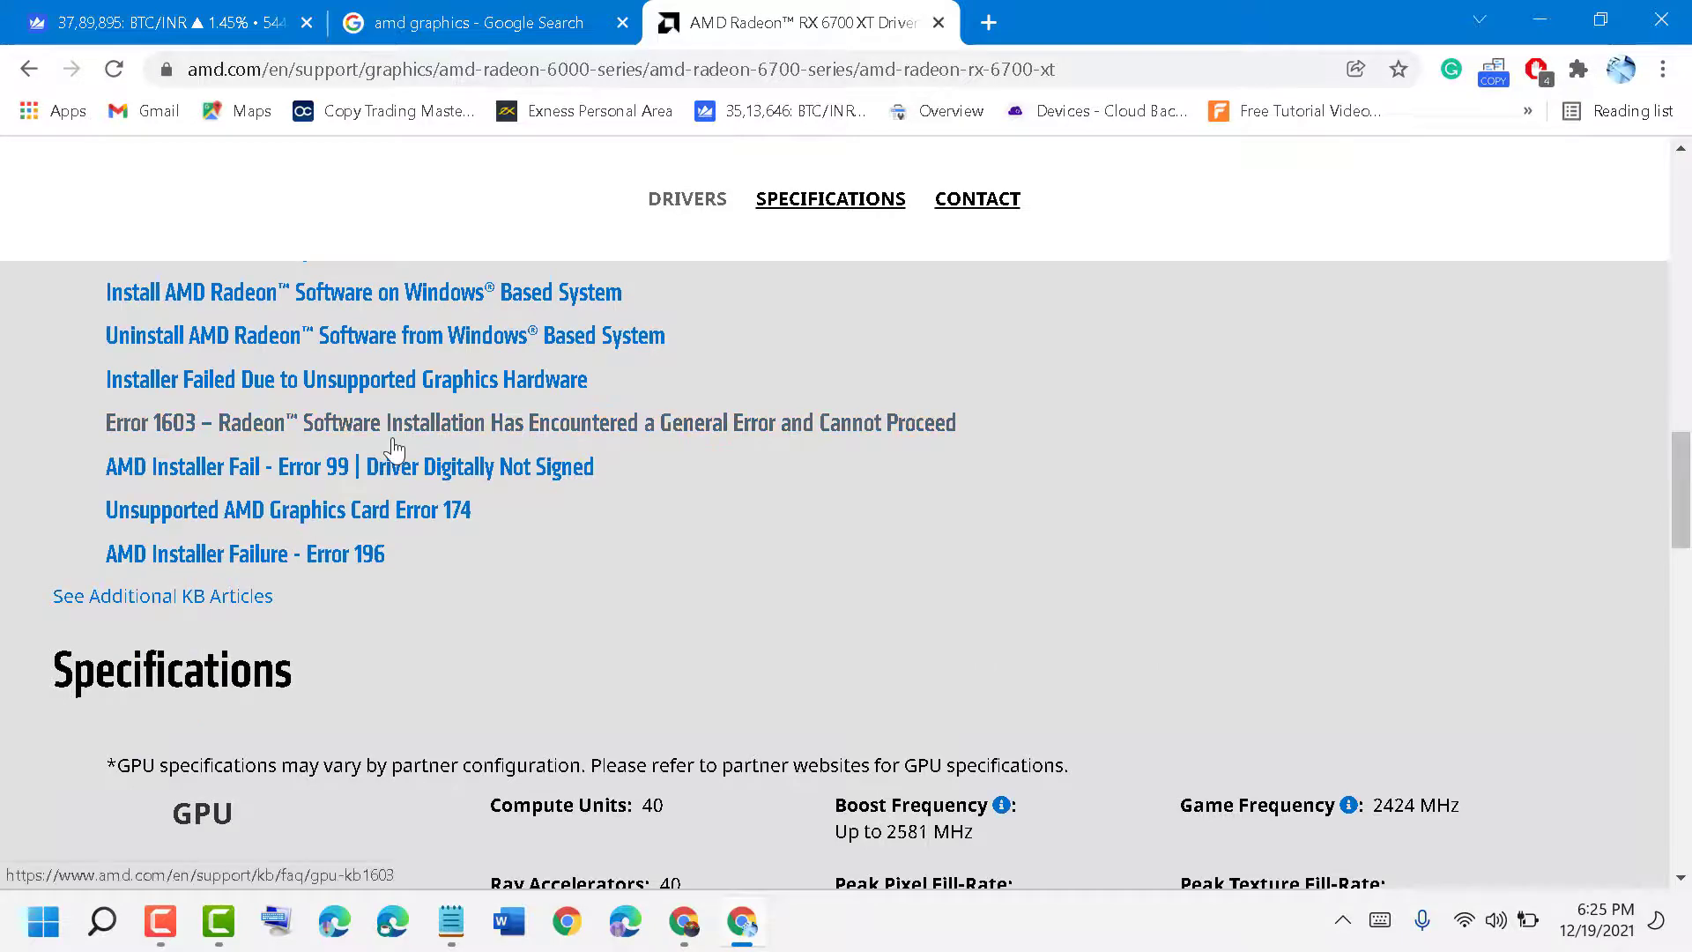
scroll(up, 3)
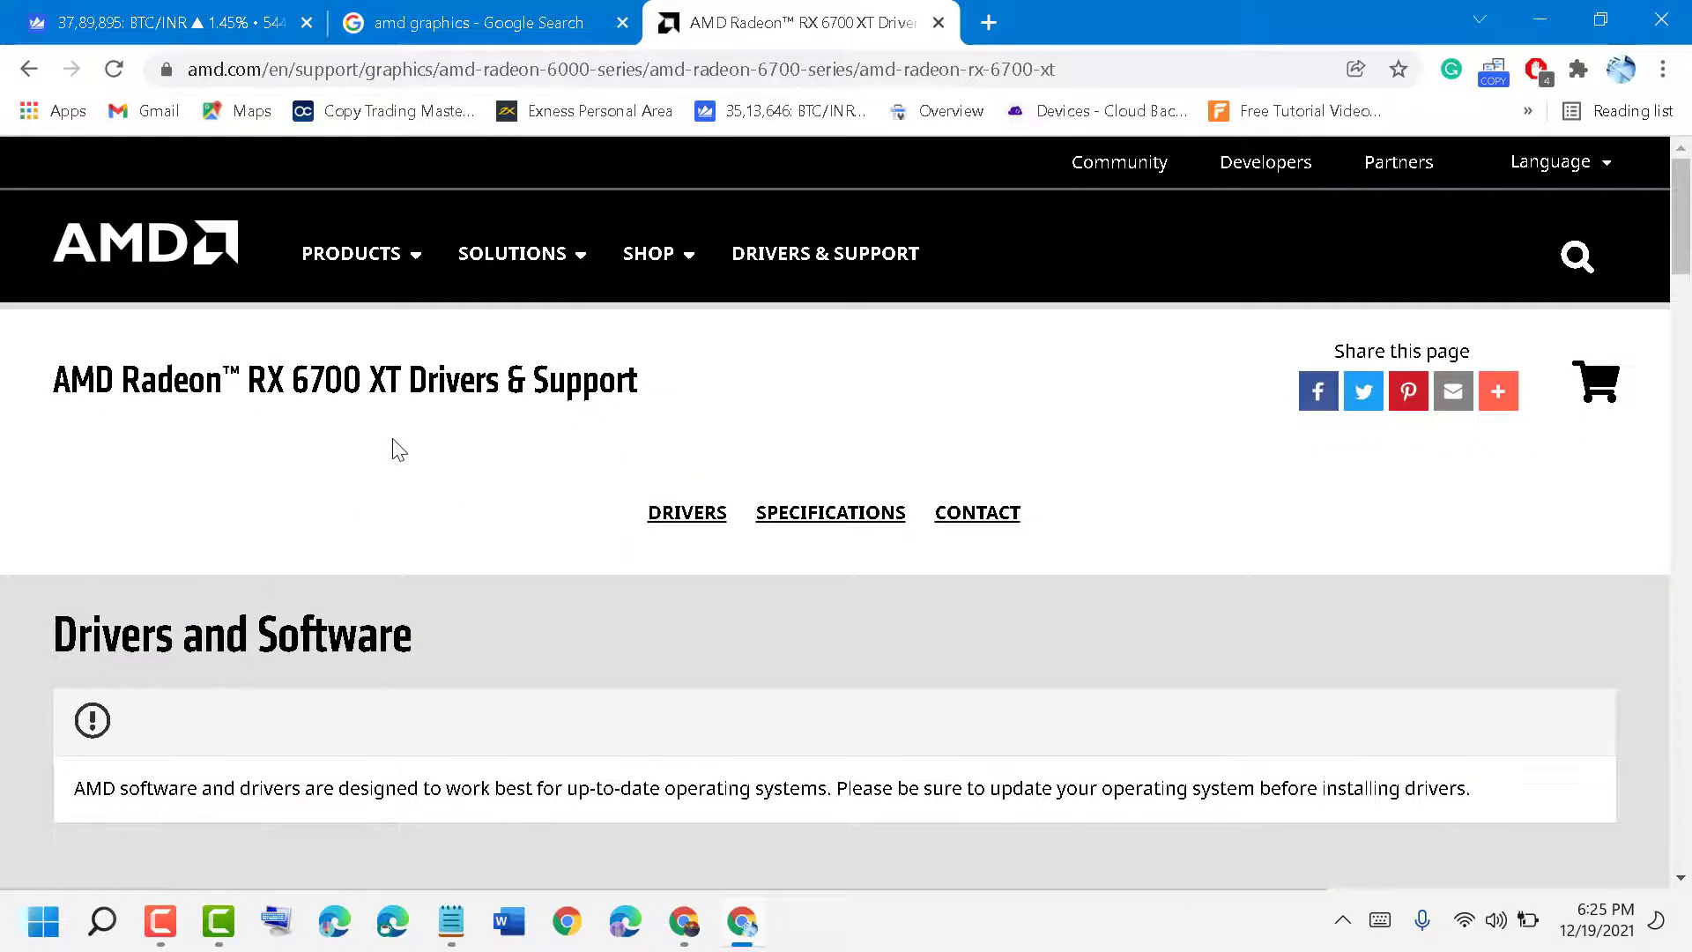